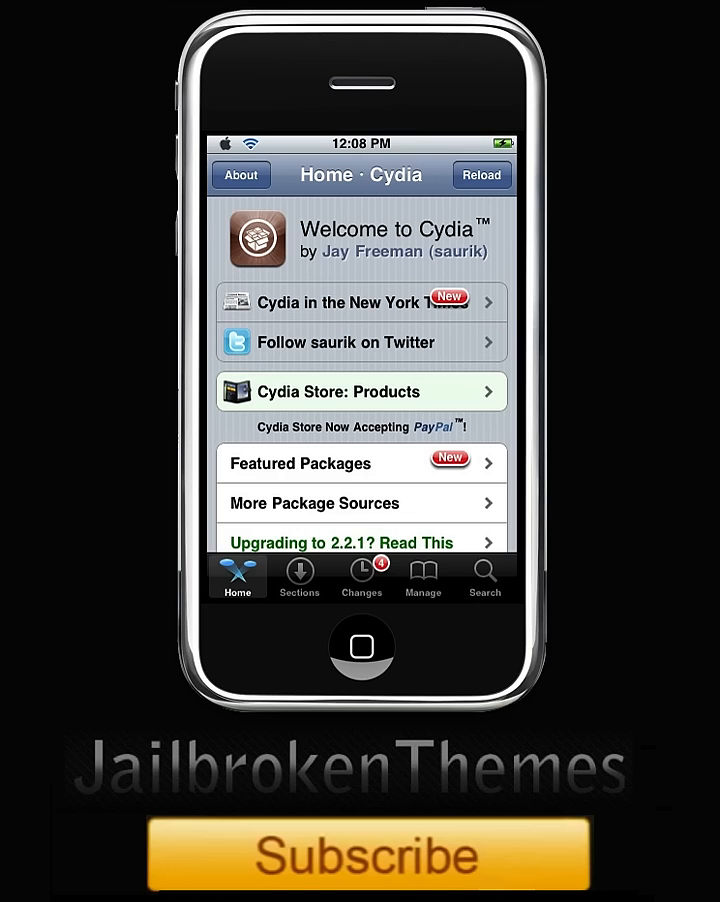
Switch Cydia to its package search view
click(484, 577)
text(spi)
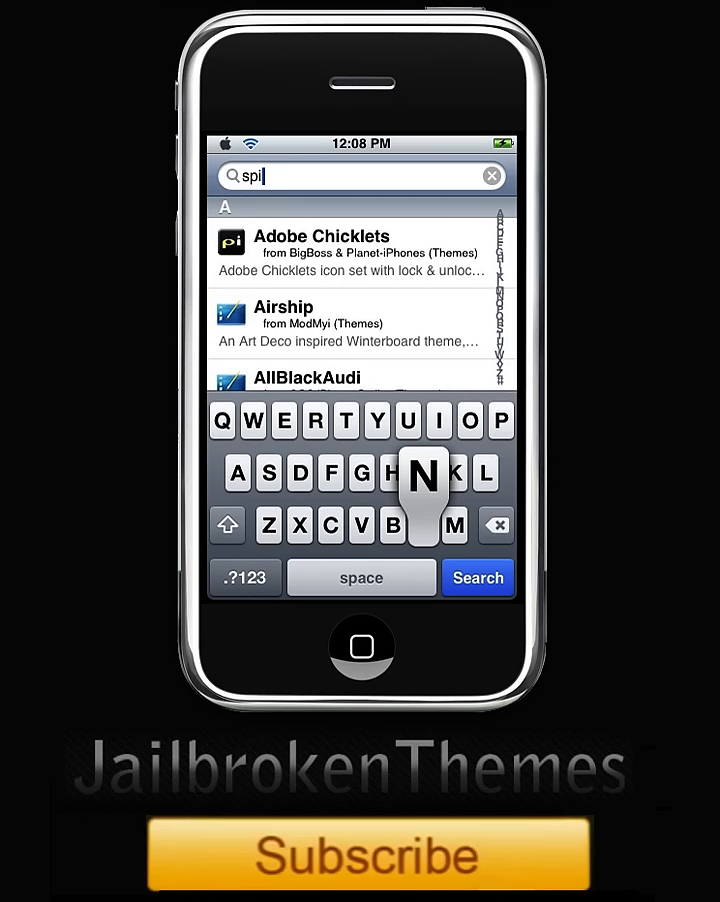
Complete the query 'spinboard' so only XSELLIZE's SpinBoard package remains
click(424, 472)
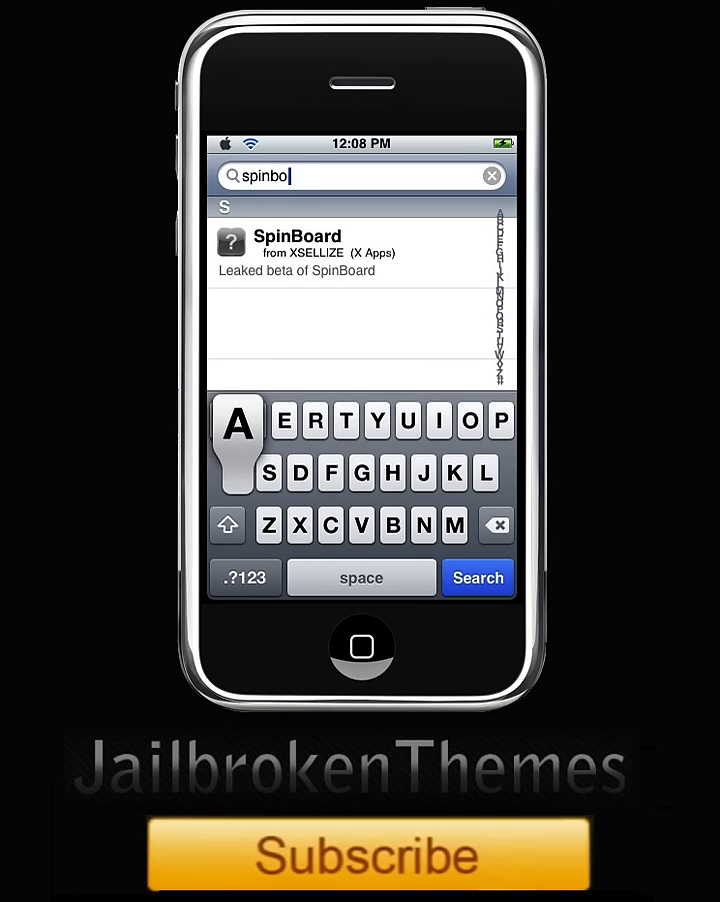
text(ard)
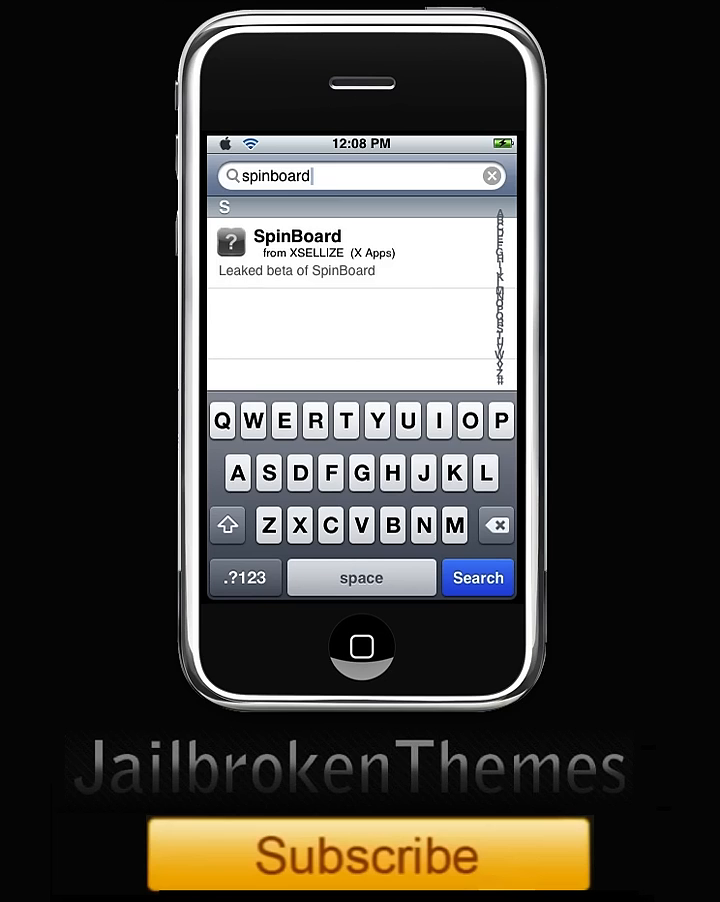
Begin installing SpinBoard from its details page, reaching the 18.0 kB confirmation
click(360, 248)
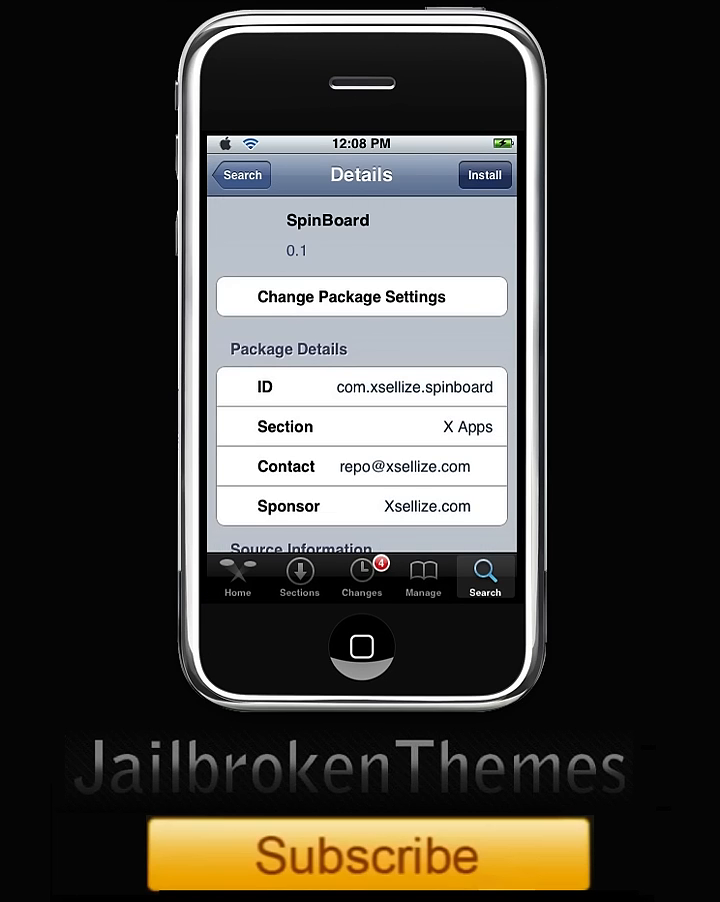
click(485, 174)
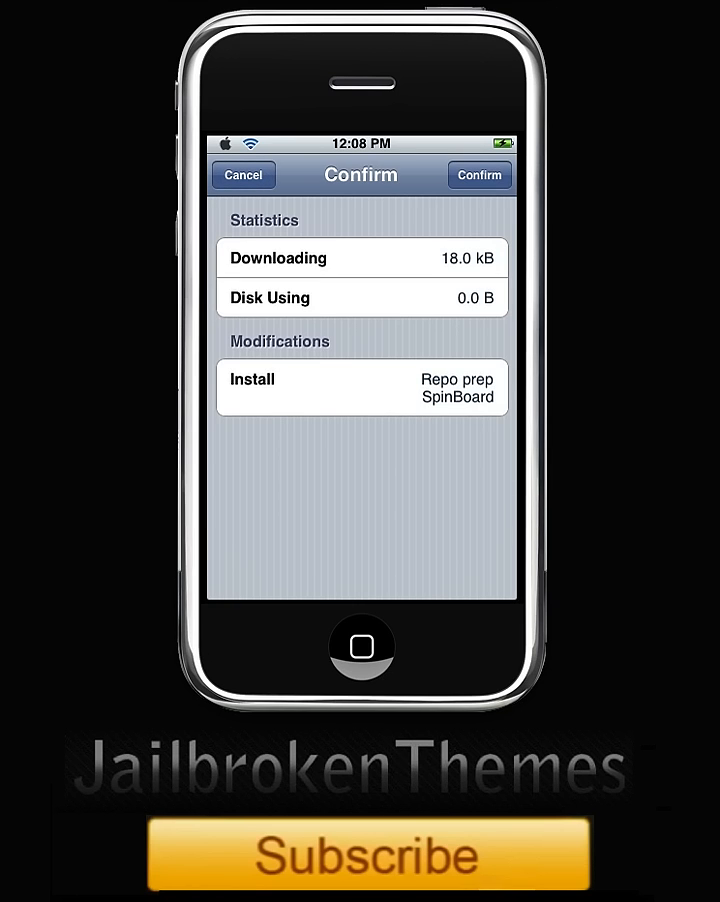
Confirm and let SpinBoard install until com.xsellize.spinboard (0.1) is set up
click(479, 175)
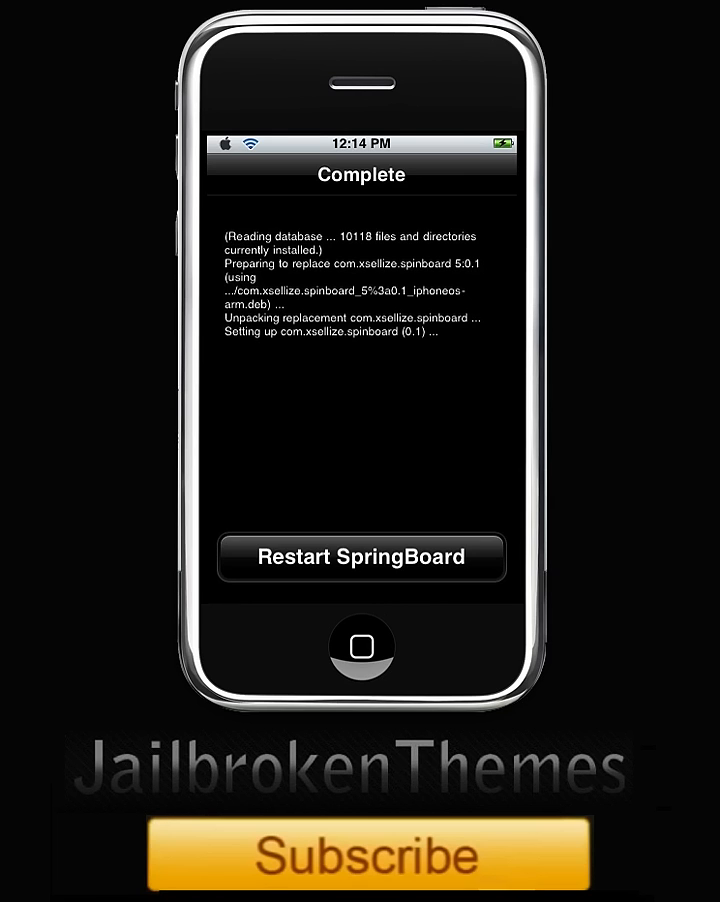
Restart SpringBoard and slide to unlock from the lock screen
click(361, 557)
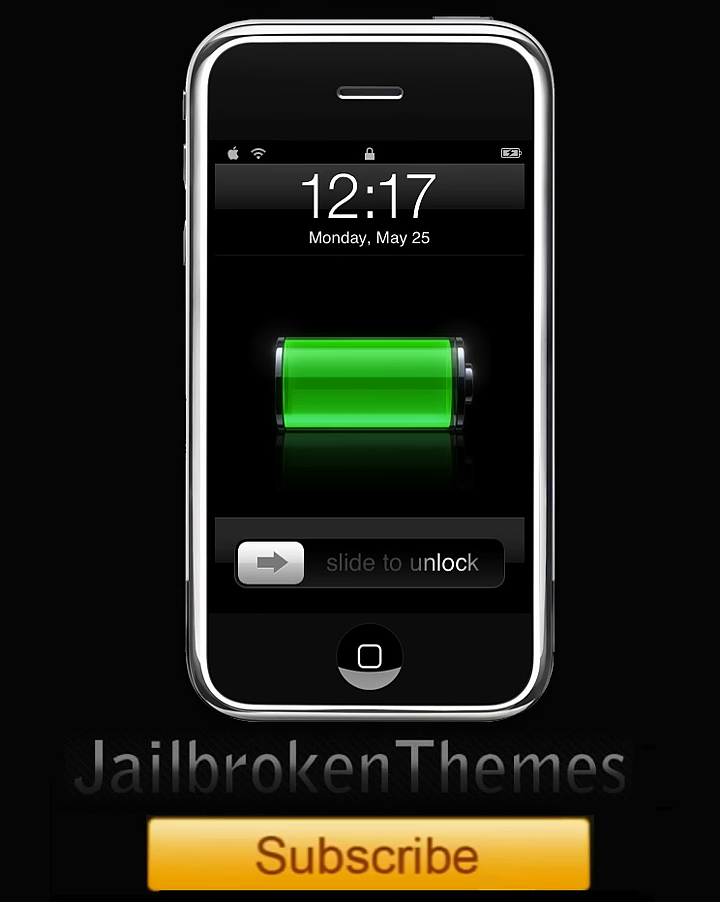
drag(270, 562, 468, 562)
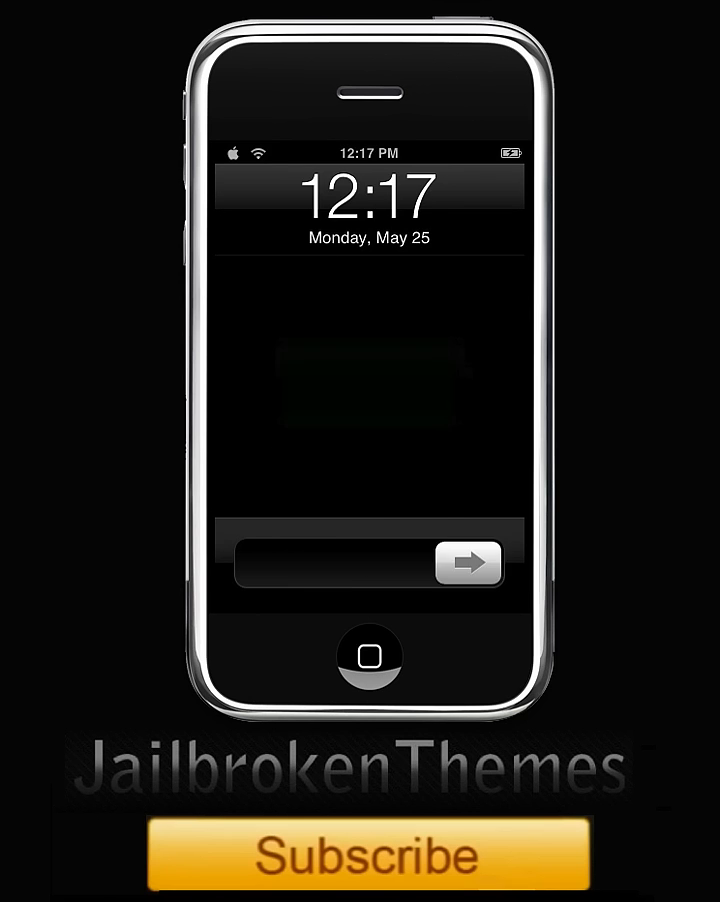